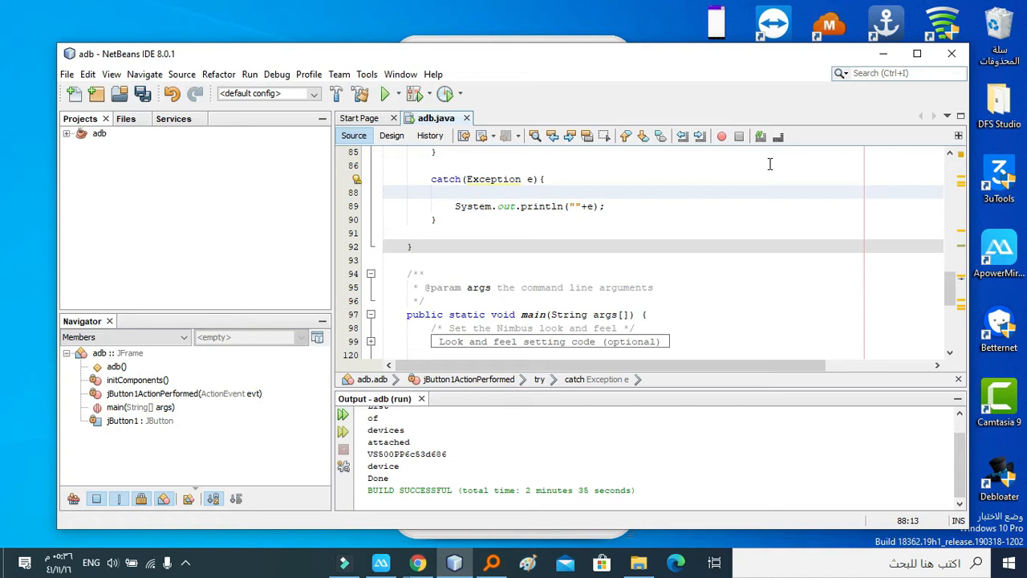
Open the NetBeans File menu to begin a new project
{"action": "left_click", "coordinate": [456, 191]}
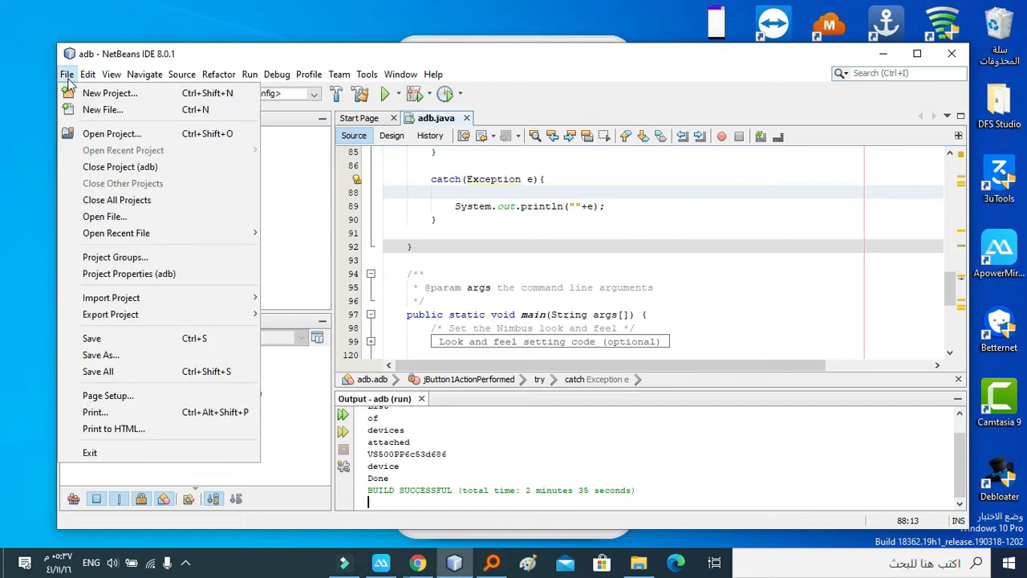
Create a new Java Application project named adbform
{"action": "left_click", "coordinate": [110, 93]}
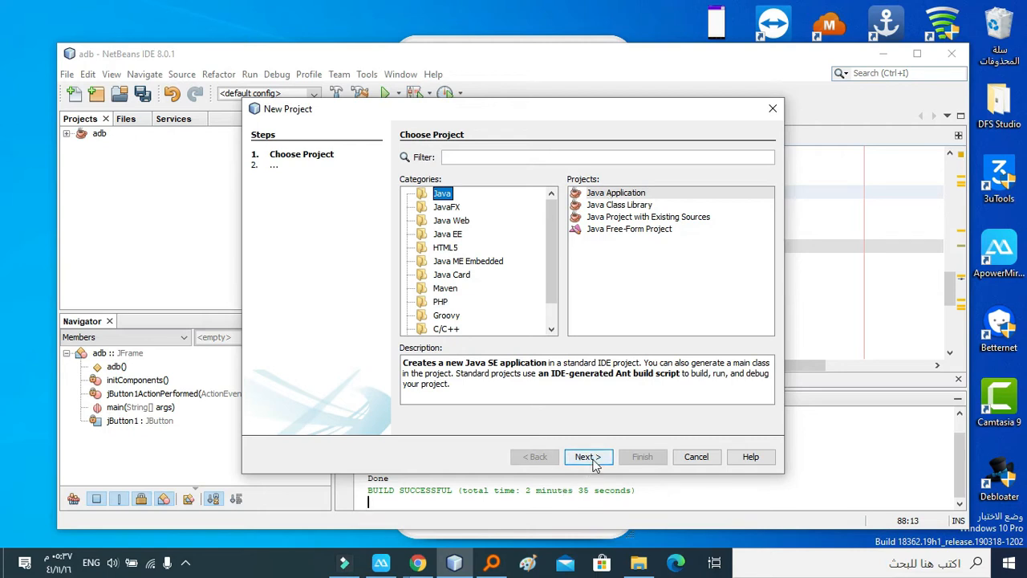
{"action": "left_click", "coordinate": [588, 456]}
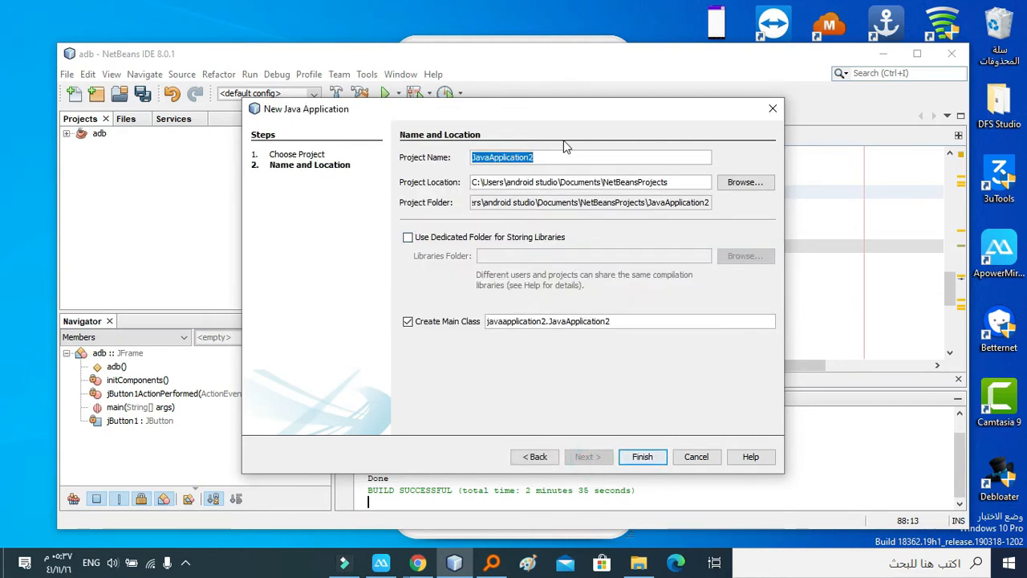
{"action": "type", "text": "adbform"}
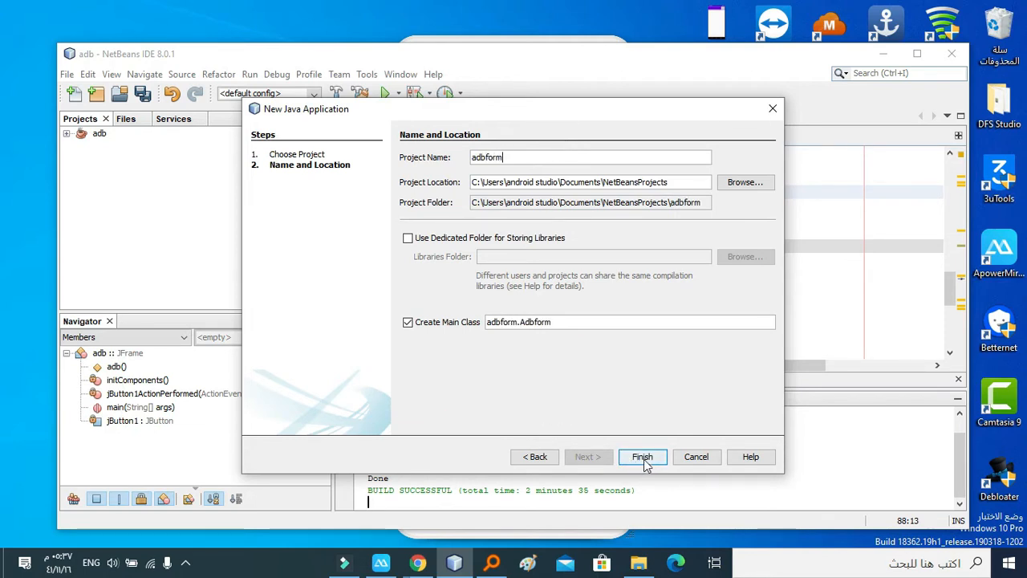
{"action": "left_click", "coordinate": [641, 456]}
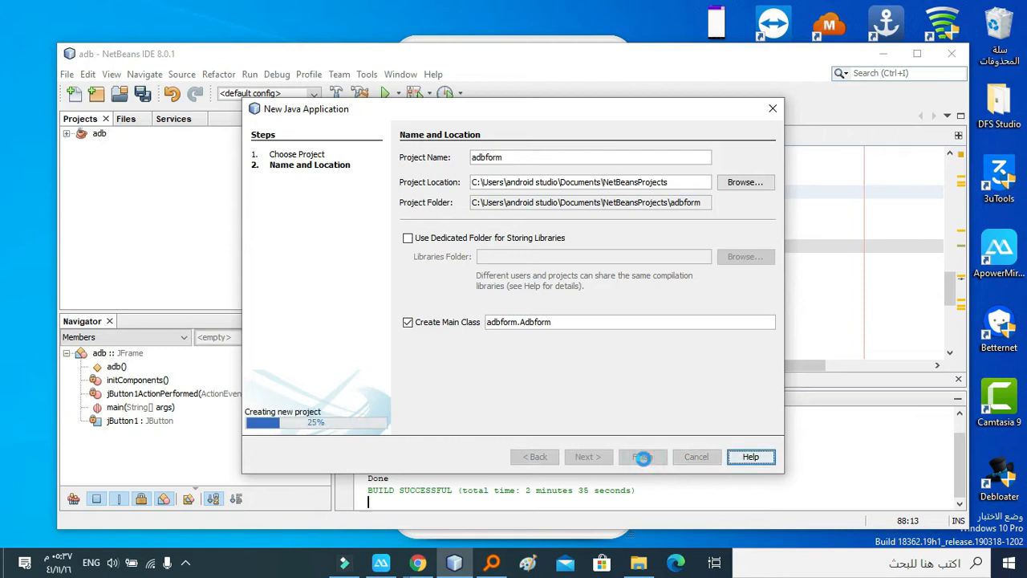
{"action": "left_click", "coordinate": [642, 456]}
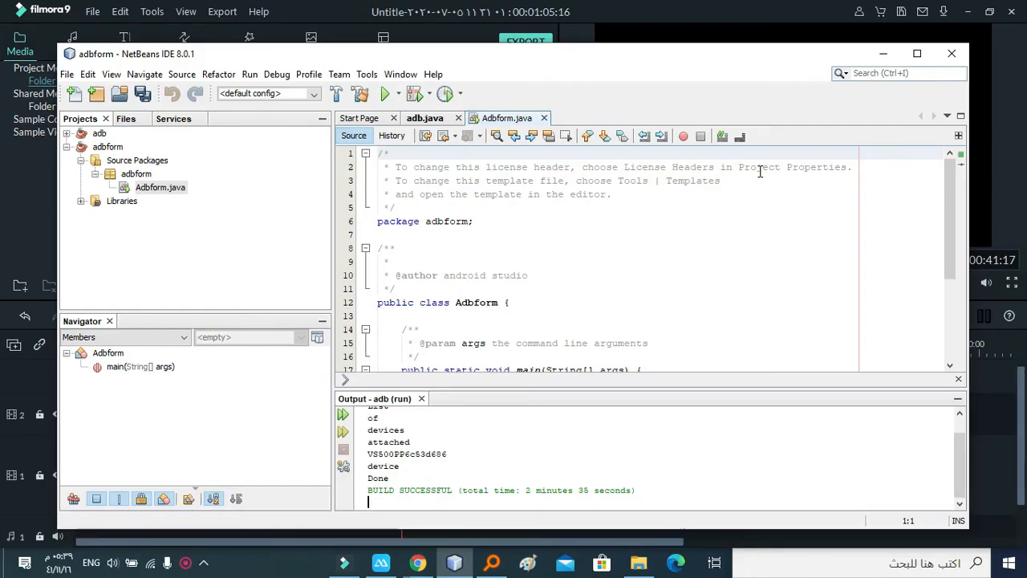
Delete the generated Adbform.java main class from the adbform package
{"action": "left_click", "coordinate": [159, 187]}
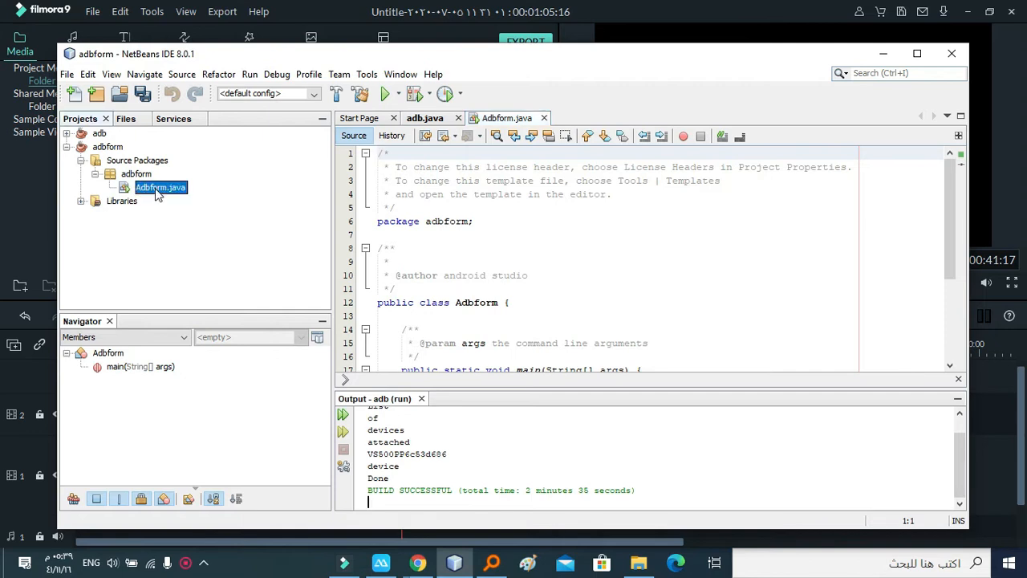
{"action": "right_click", "coordinate": [161, 187]}
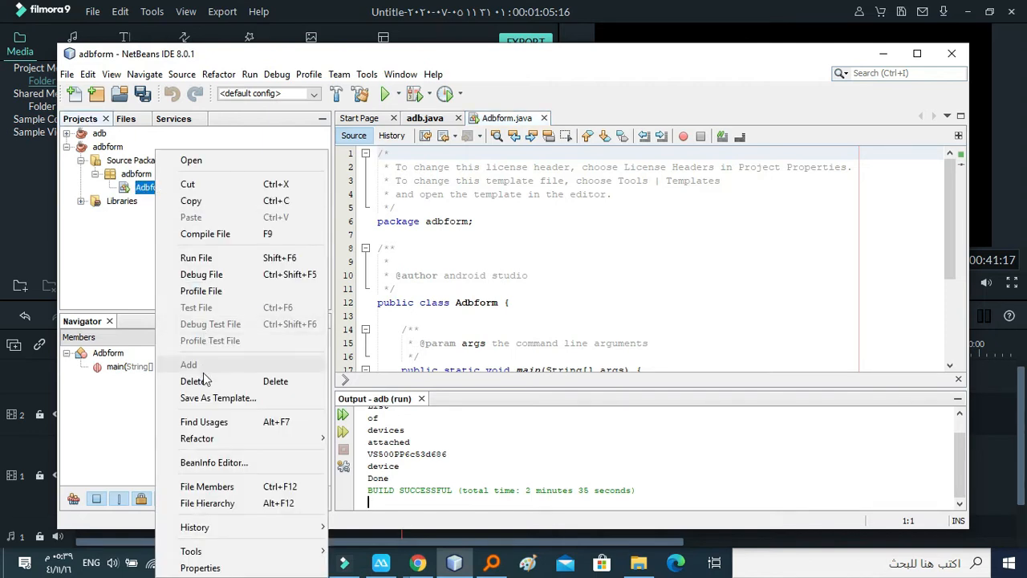
{"action": "left_click", "coordinate": [193, 381]}
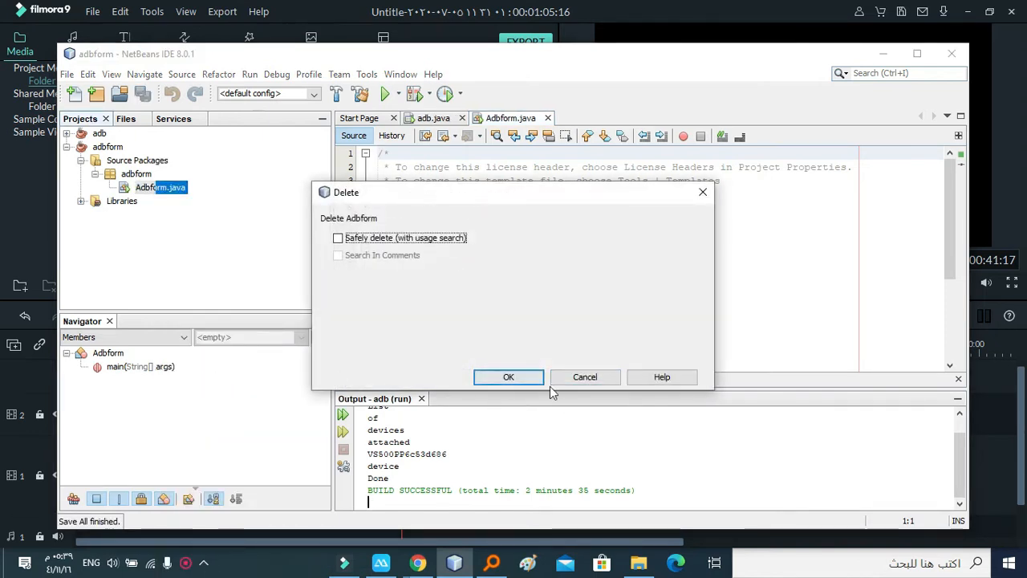
{"action": "left_click", "coordinate": [508, 376]}
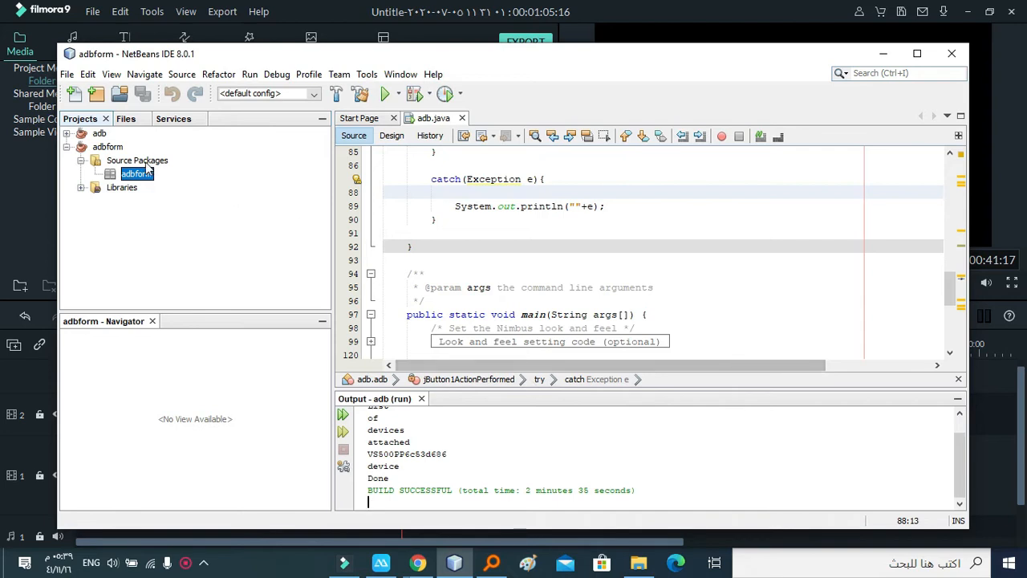
Add a JFrame Form named adb to the adbform package
{"action": "right_click", "coordinate": [137, 174]}
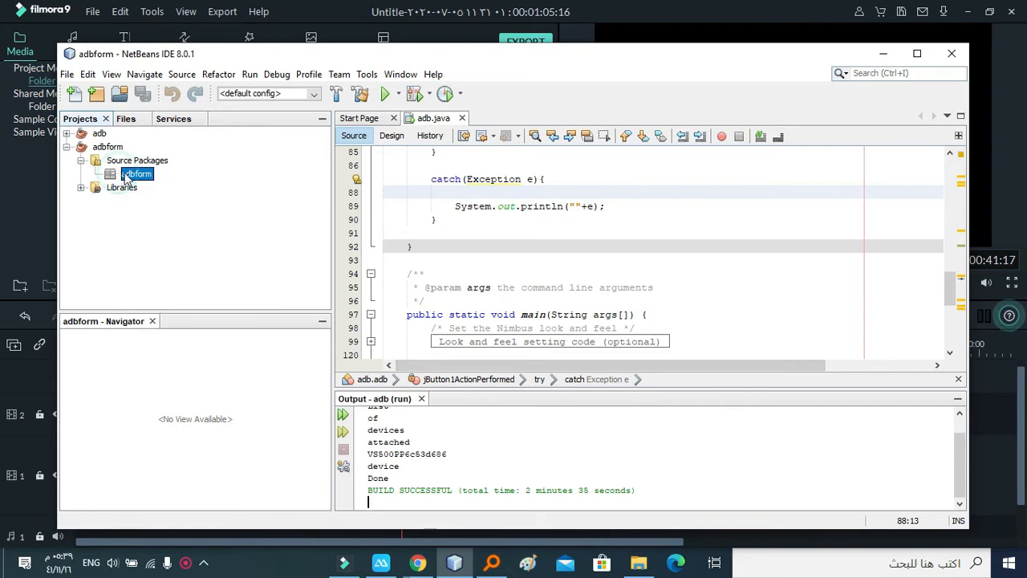
{"action": "right_click", "coordinate": [137, 174]}
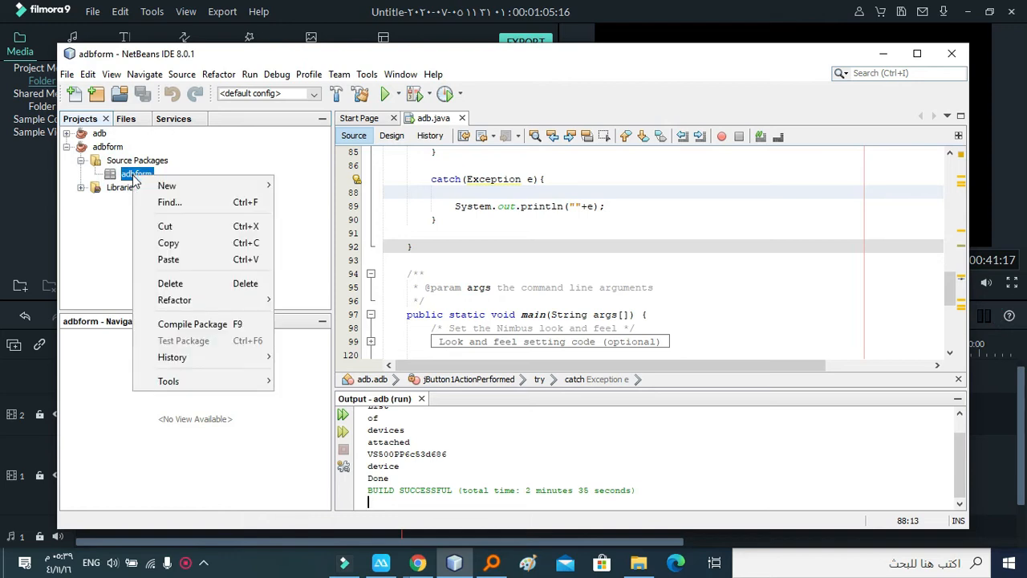
{"action": "left_click", "coordinate": [309, 202]}
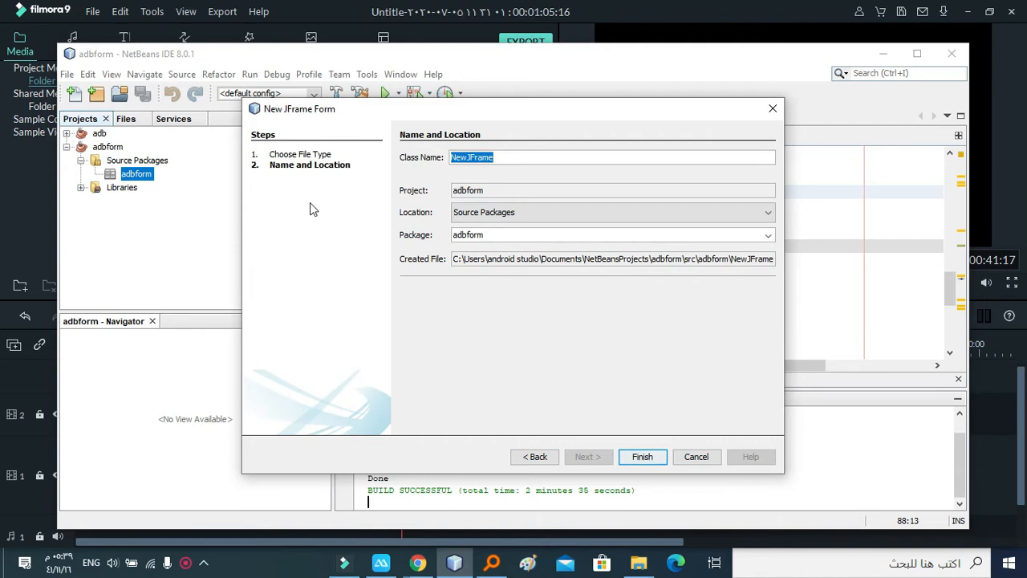
{"action": "type", "text": "adb"}
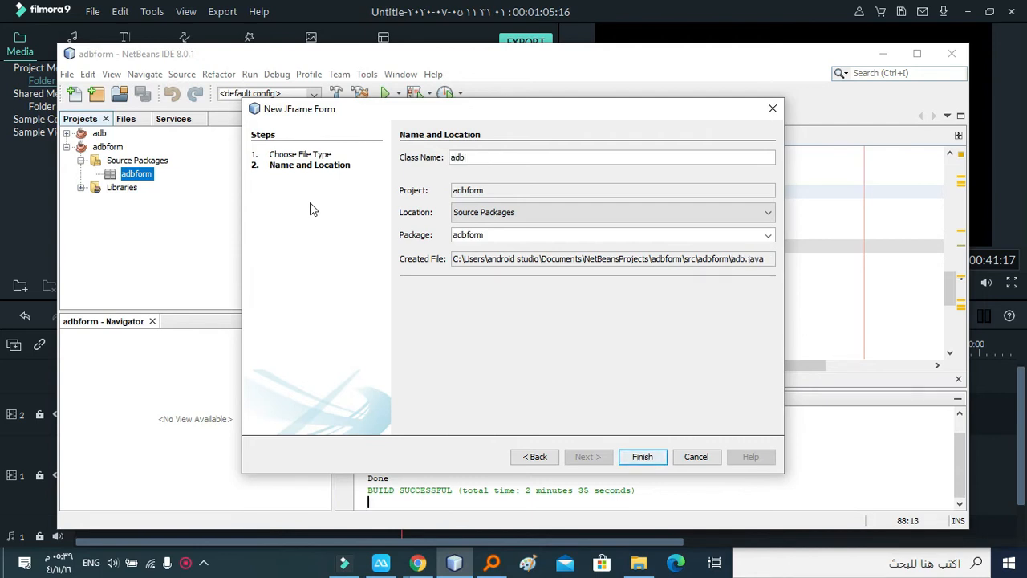
{"action": "left_click", "coordinate": [641, 456]}
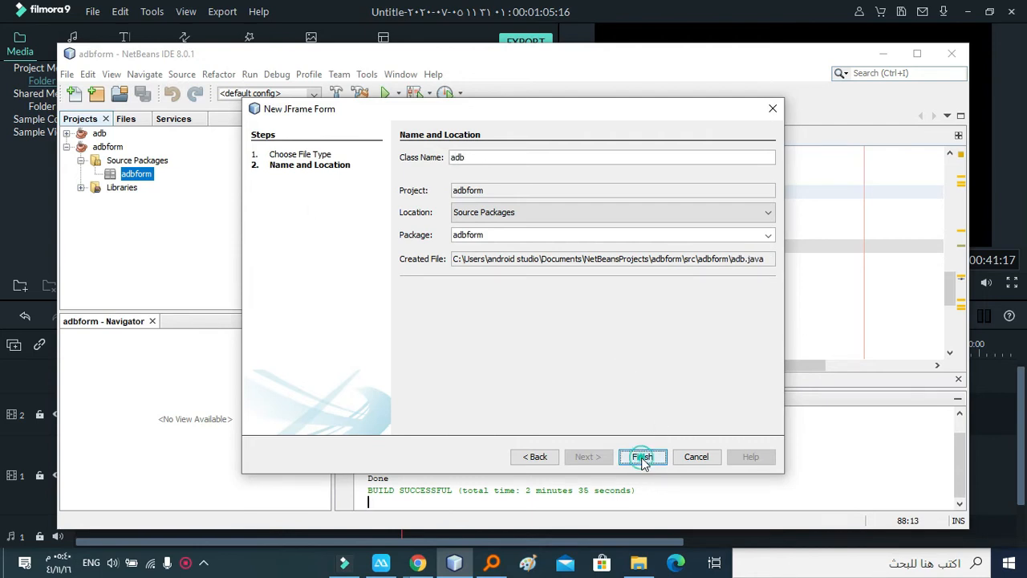
{"action": "left_click", "coordinate": [641, 456]}
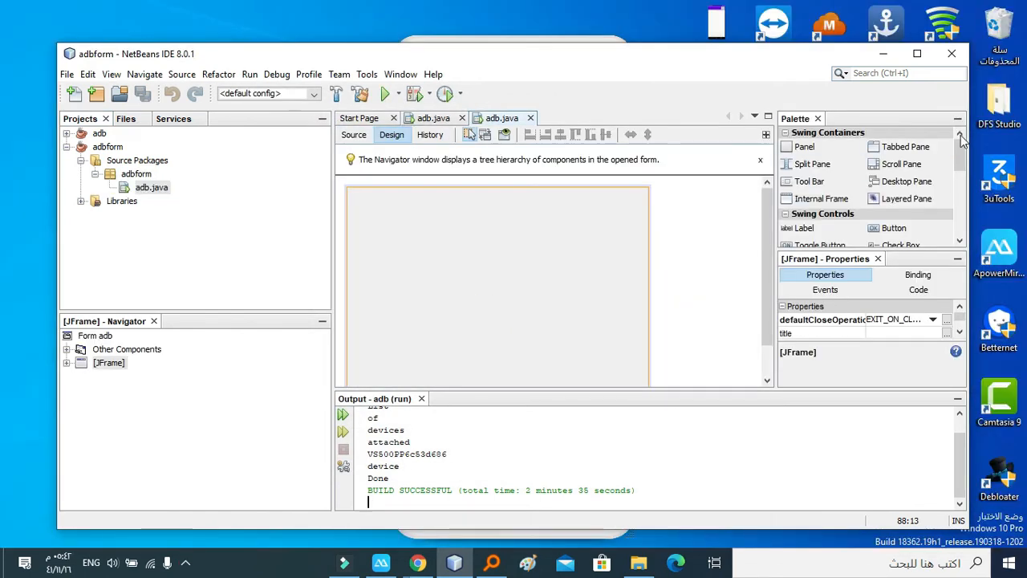
Drag a Swing button onto the adb form and label it 'reboot any android device'
{"action": "scroll", "scroll_direction": "down", "scroll_amount": 3}
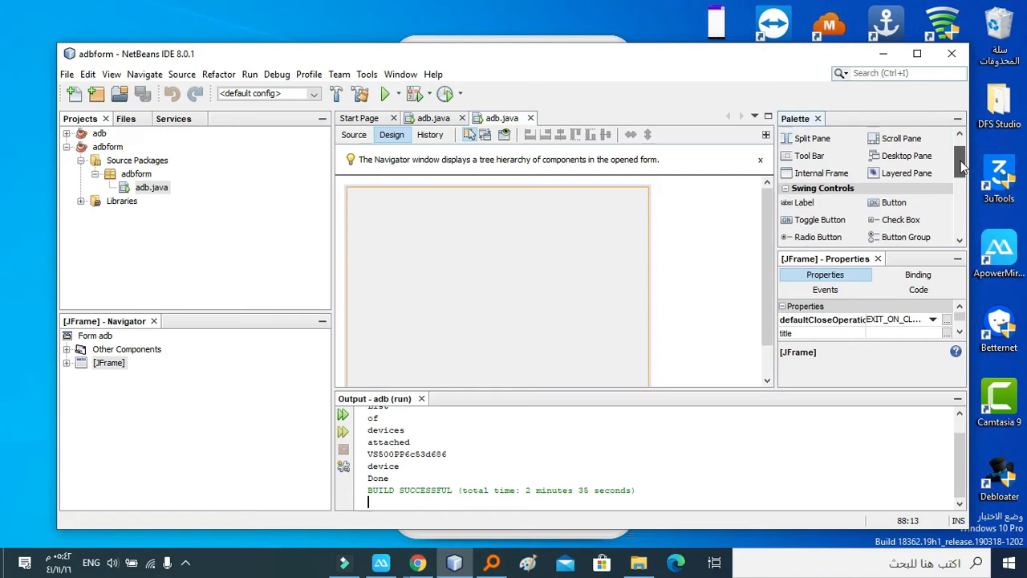
{"action": "left_click", "coordinate": [893, 199]}
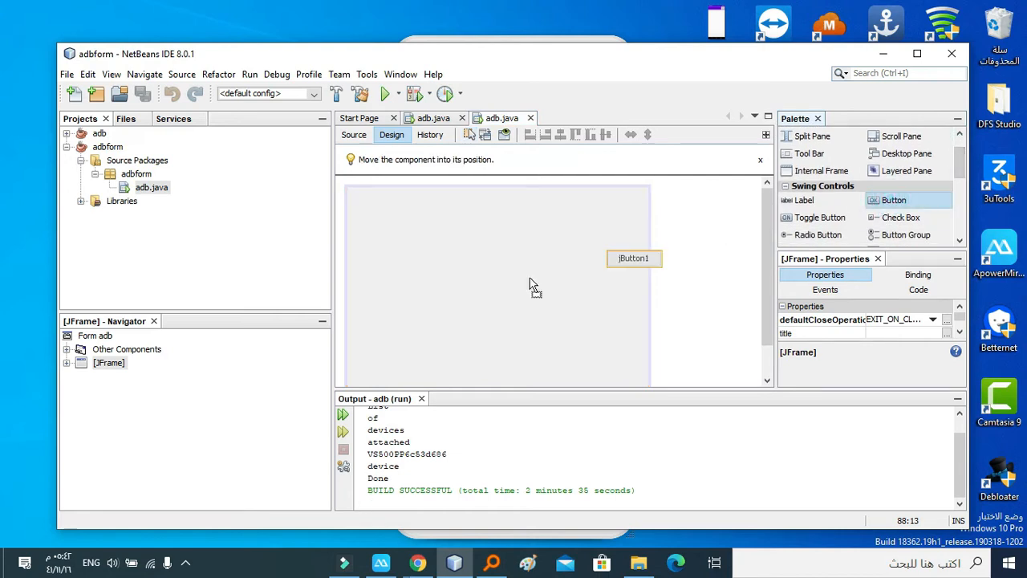
{"action": "left_click_drag", "start_coordinate": [634, 257], "coordinate": [481, 267]}
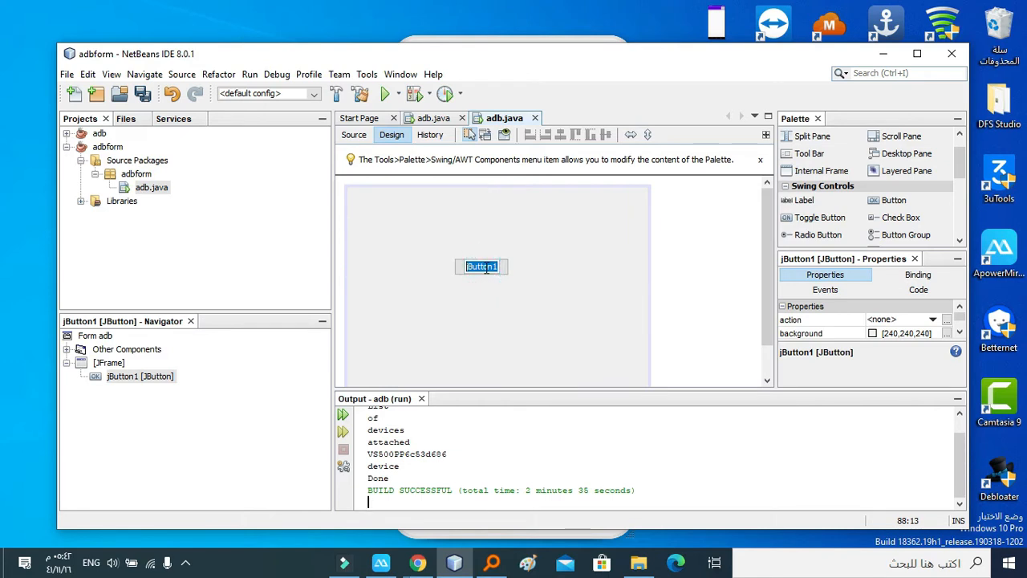
{"action": "type", "text": "reboot any android de"}
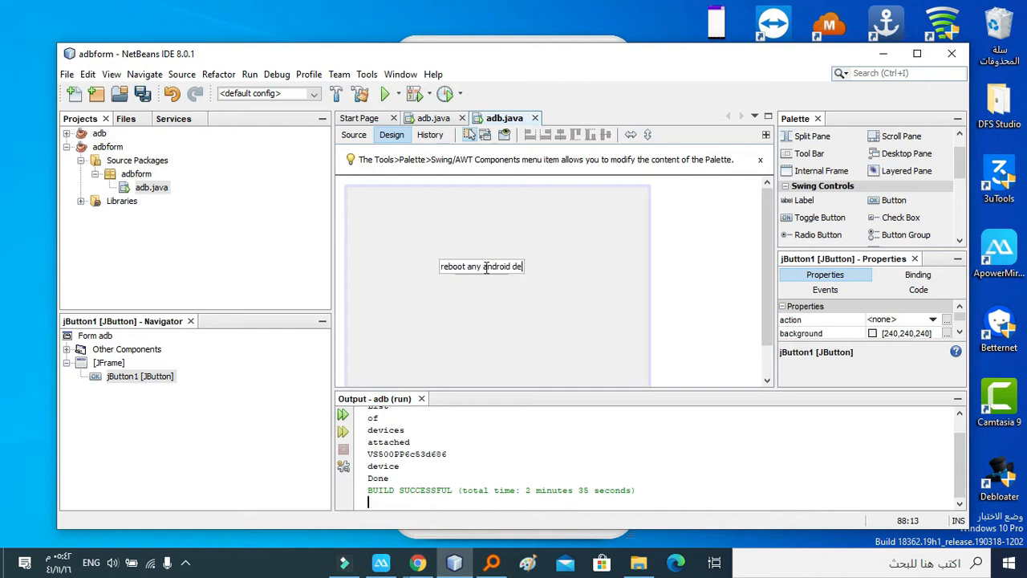
{"action": "type", "text": "vice"}
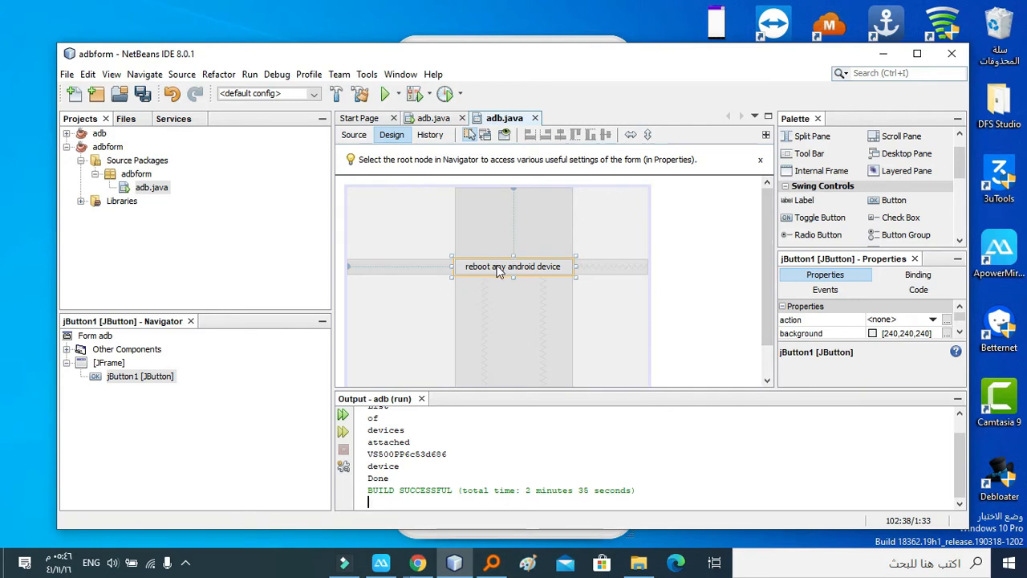
In the button's action handler, write an empty try block followed by catch(Exception e)
{"action": "double_click", "coordinate": [513, 266]}
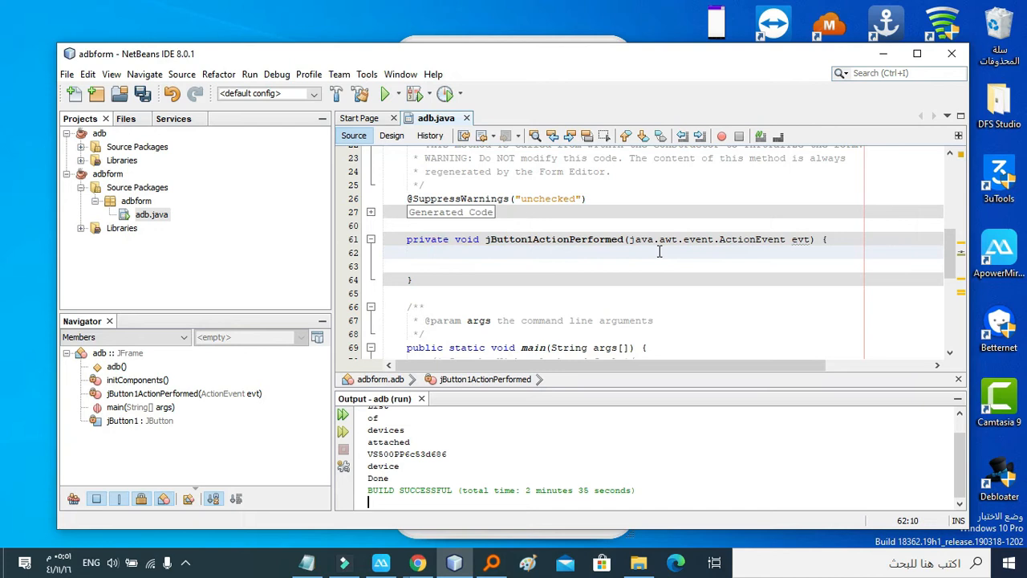
{"action": "type", "text": "try"}
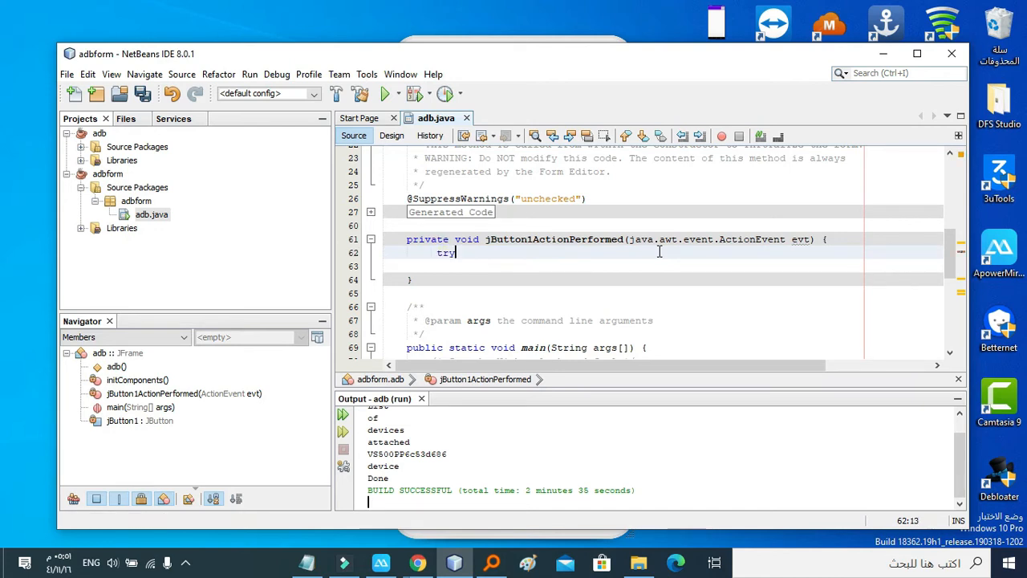
{"action": "type", "text": "{"}
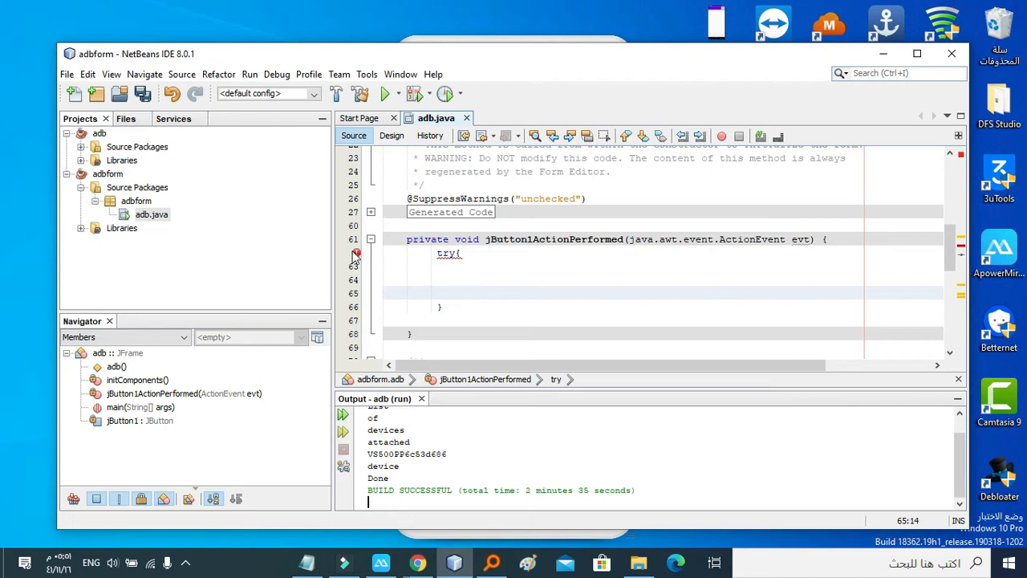
{"action": "left_click", "coordinate": [460, 307]}
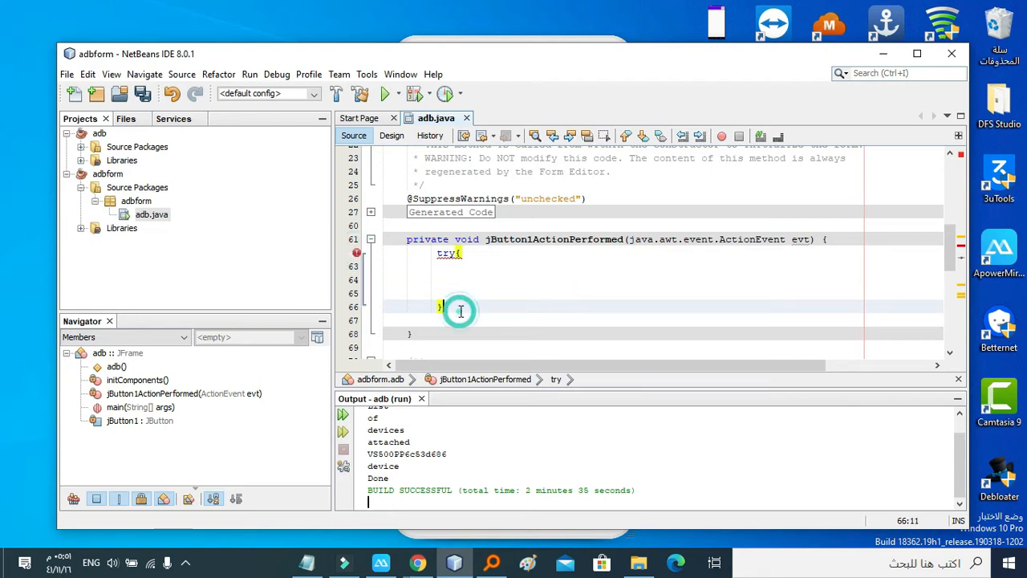
{"action": "type", "text": "catch"}
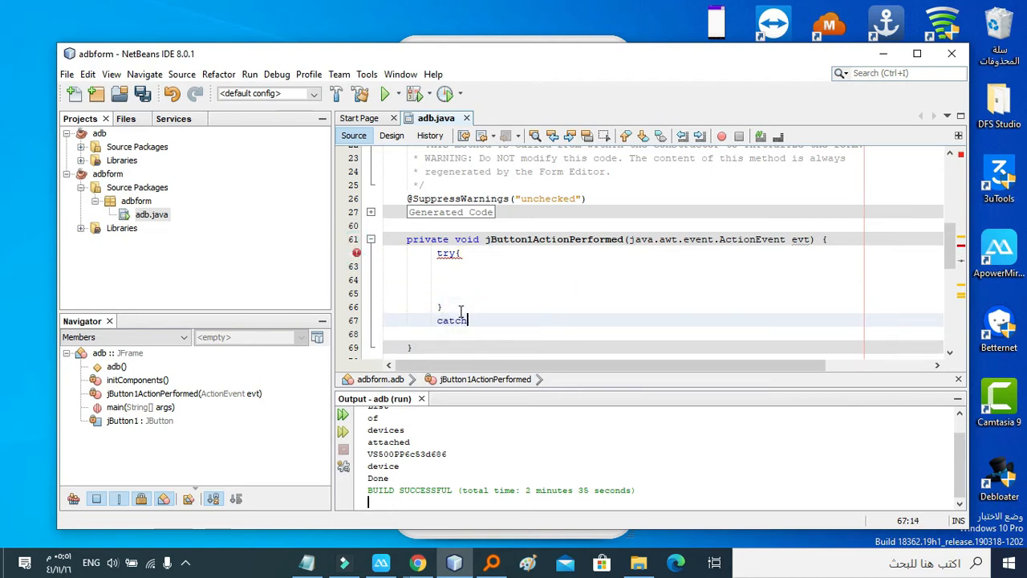
{"action": "type", "text": "(Eception e){"}
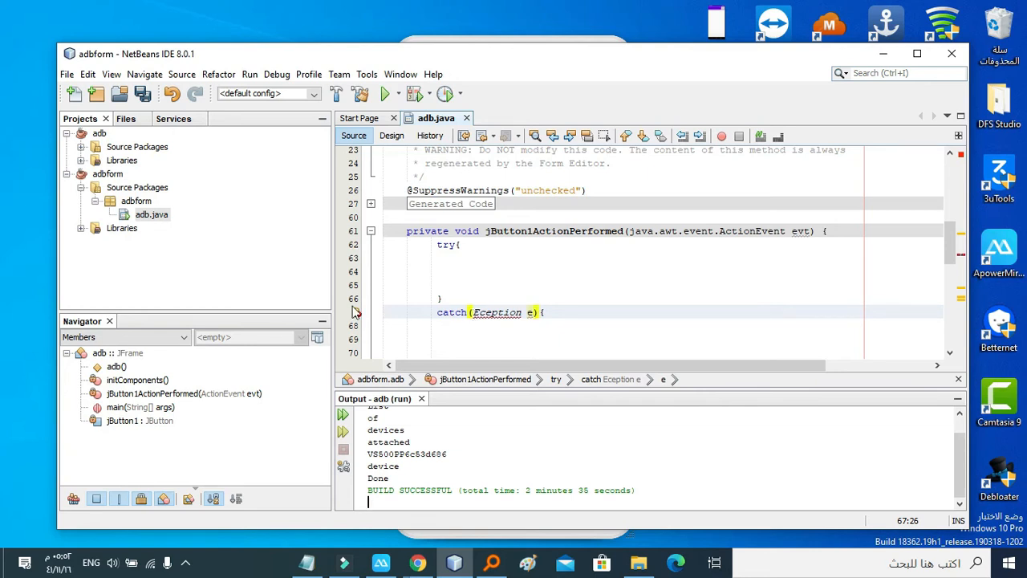
{"action": "left_click", "coordinate": [521, 312]}
{"action": "type", "text": "x"}
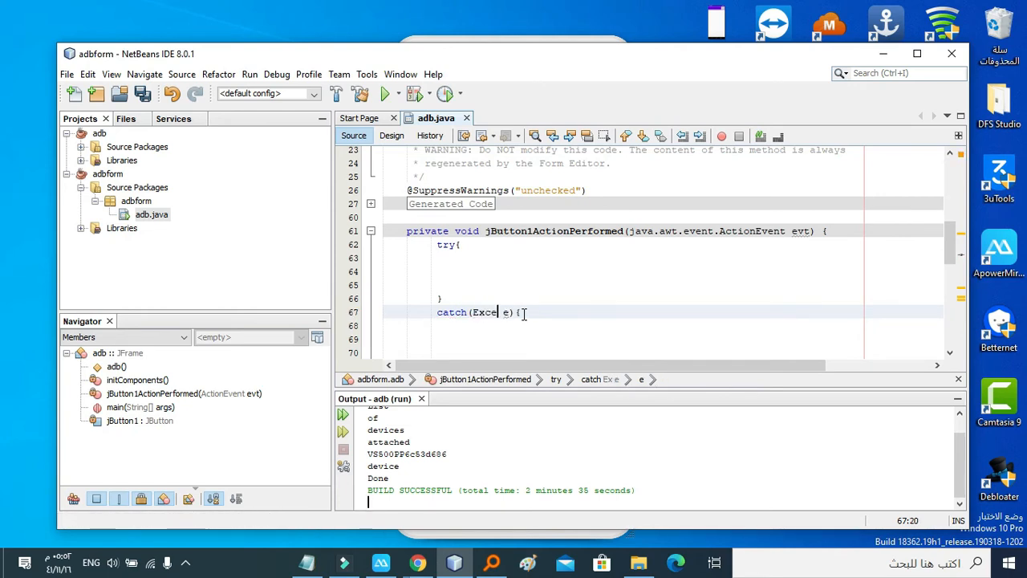
{"action": "type", "text": "ption"}
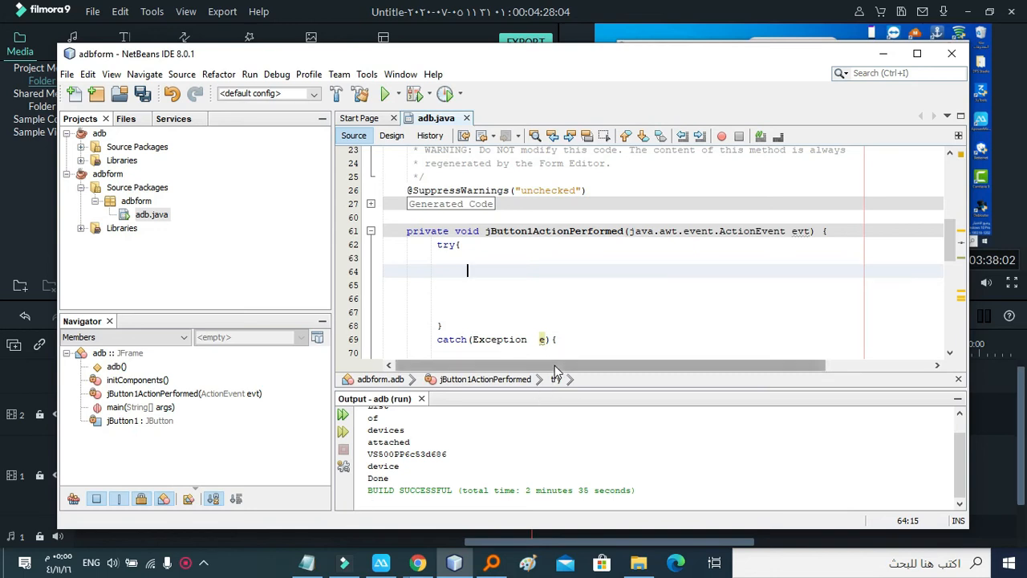
Paste the ProcessBuilder 'adb reboot' start-and-waitFor lines from Notepad into the try block
{"action": "left_click", "coordinate": [304, 561]}
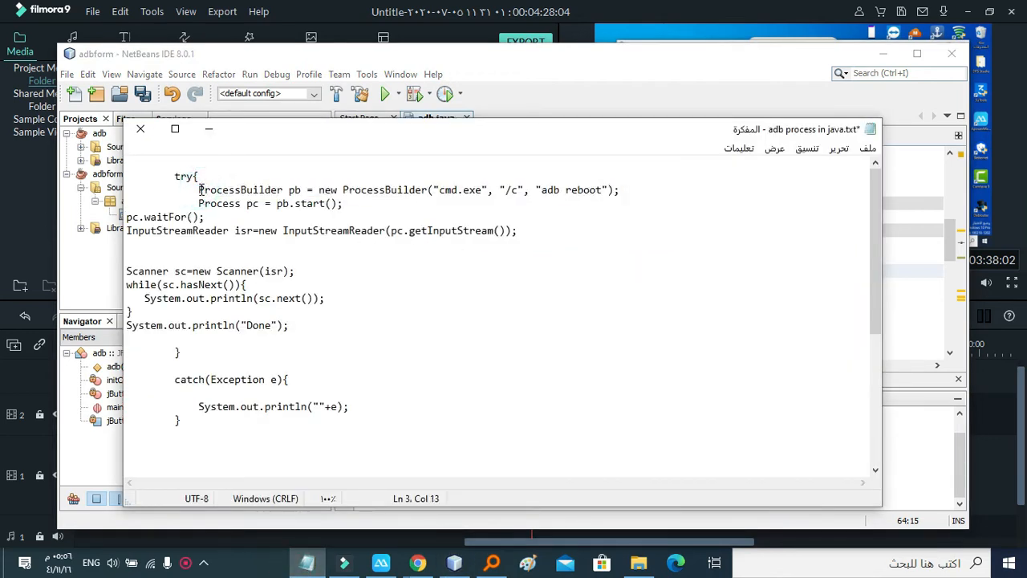
{"action": "left_click_drag", "start_coordinate": [199, 189], "coordinate": [206, 216]}
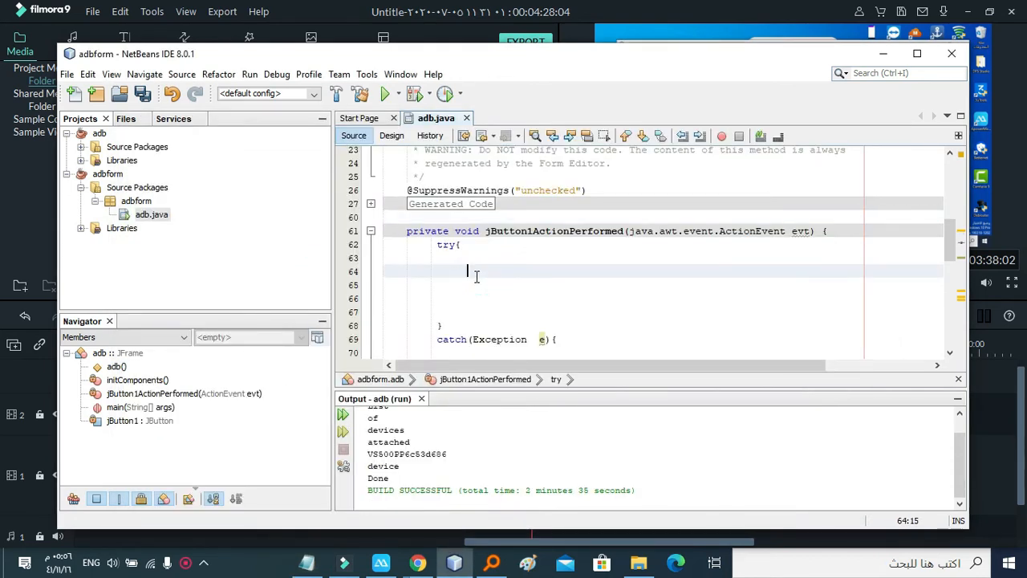
{"action": "type", "text": "ProcessBuilder pb = new ProcessBuilder(\"cmd.exe\", \"/c\", \"adb reboot\");"}
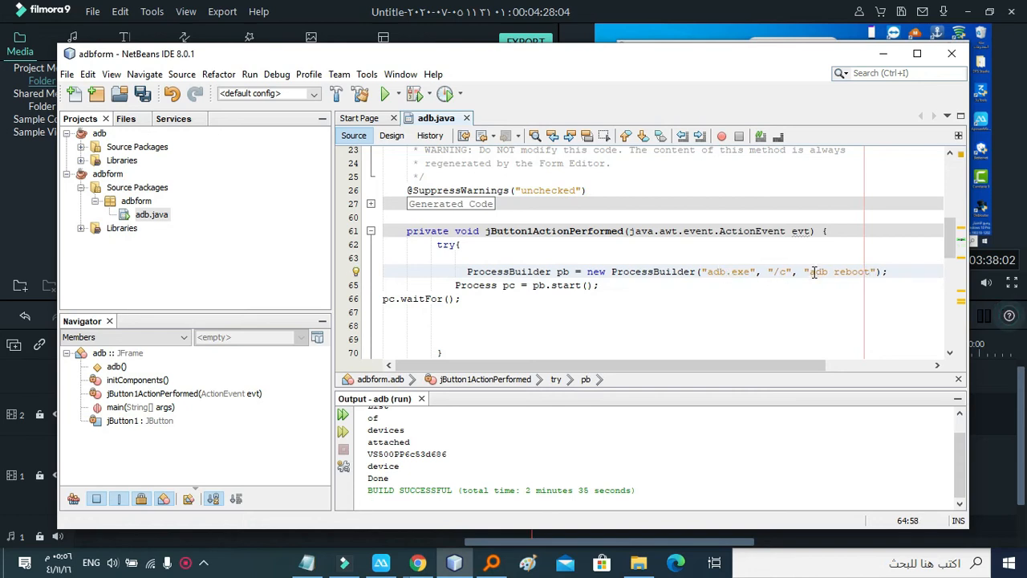
{"action": "double_click", "coordinate": [834, 271]}
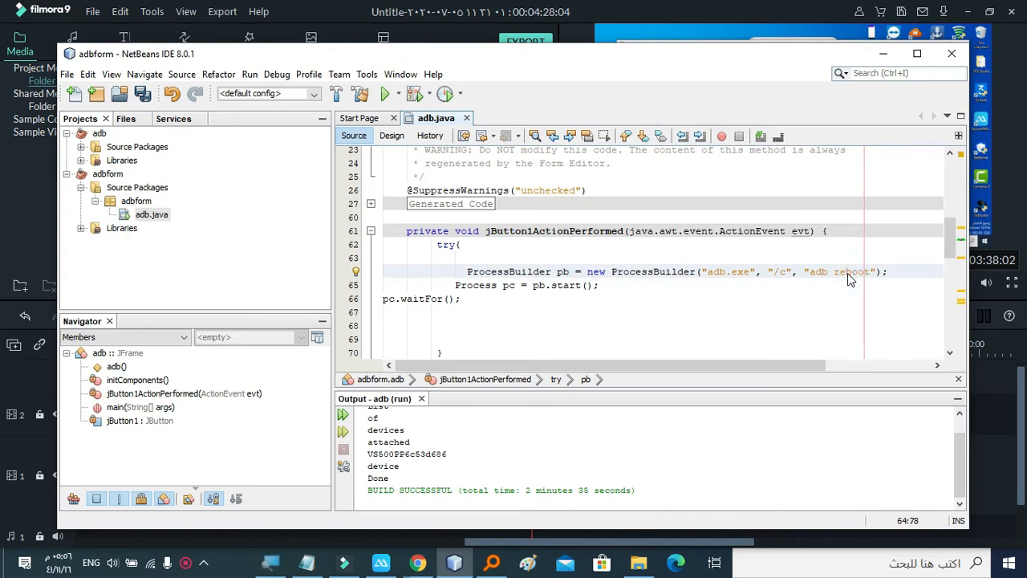
{"action": "left_click", "coordinate": [761, 298]}
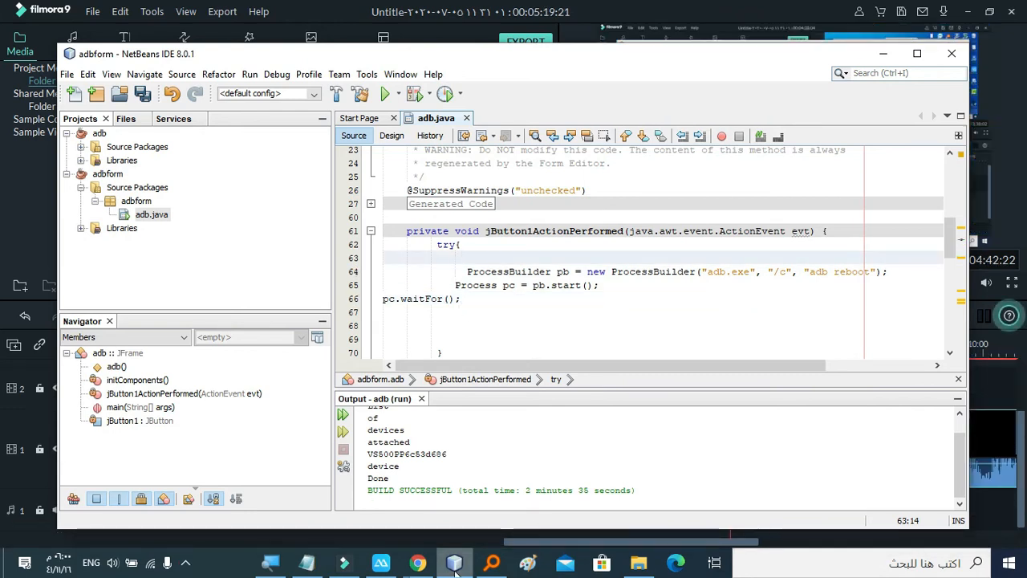
Copy adb.zip from the adb project folder into the adbform project folder
{"action": "left_click", "coordinate": [710, 271]}
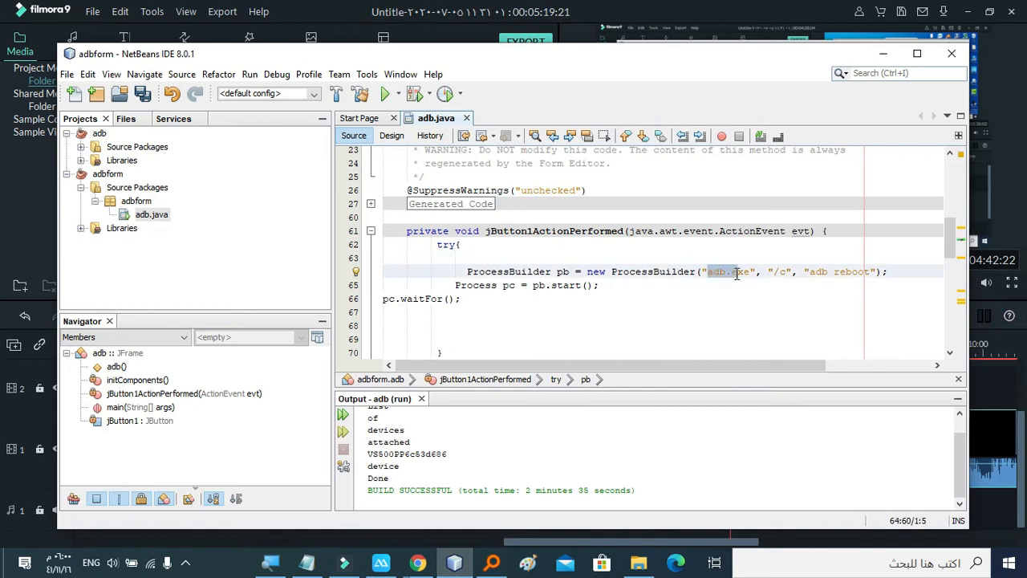
{"action": "left_click", "coordinate": [637, 562]}
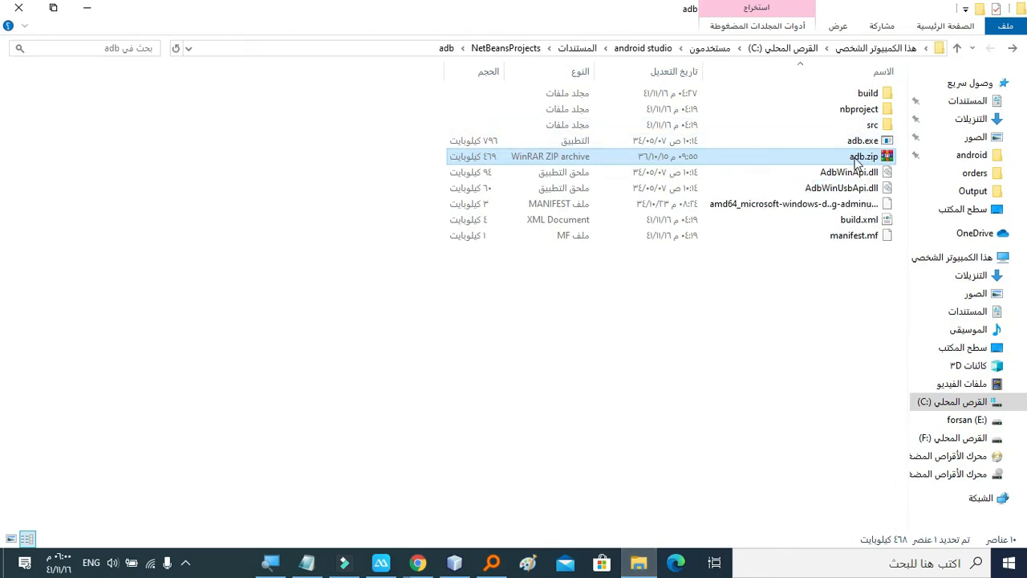
{"action": "right_click", "coordinate": [862, 156]}
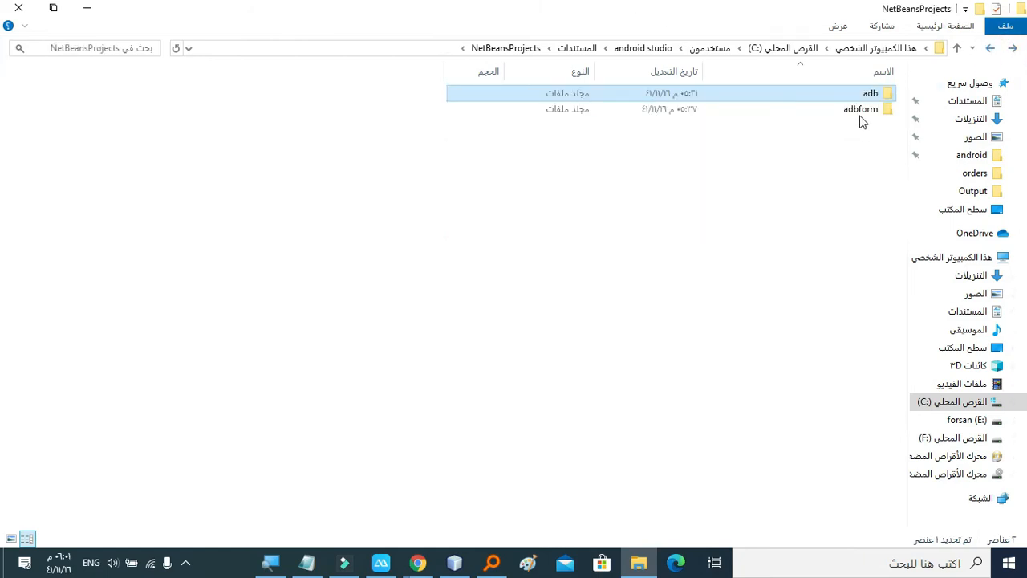
{"action": "double_click", "coordinate": [860, 108]}
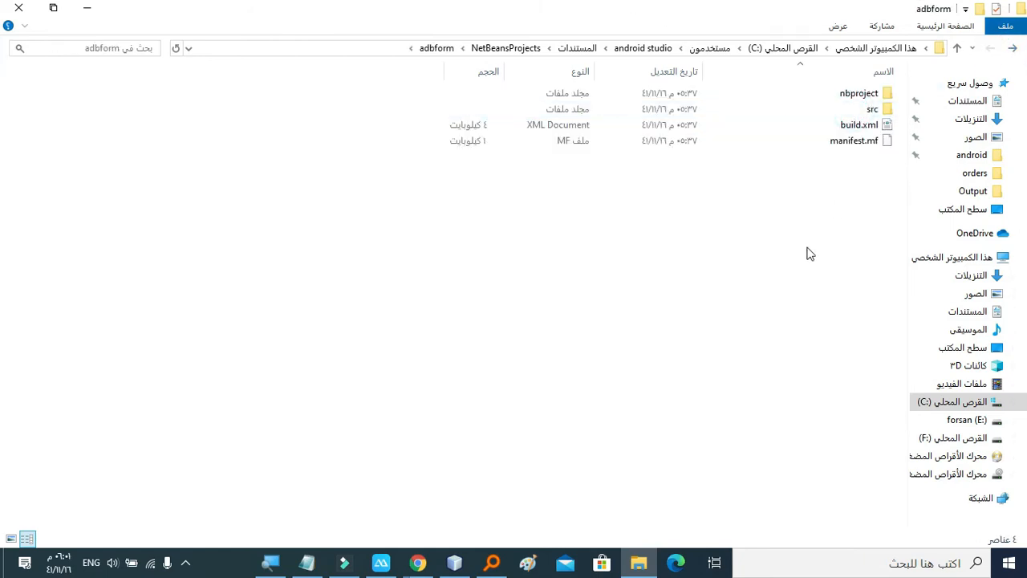
{"action": "right_click", "coordinate": [810, 253]}
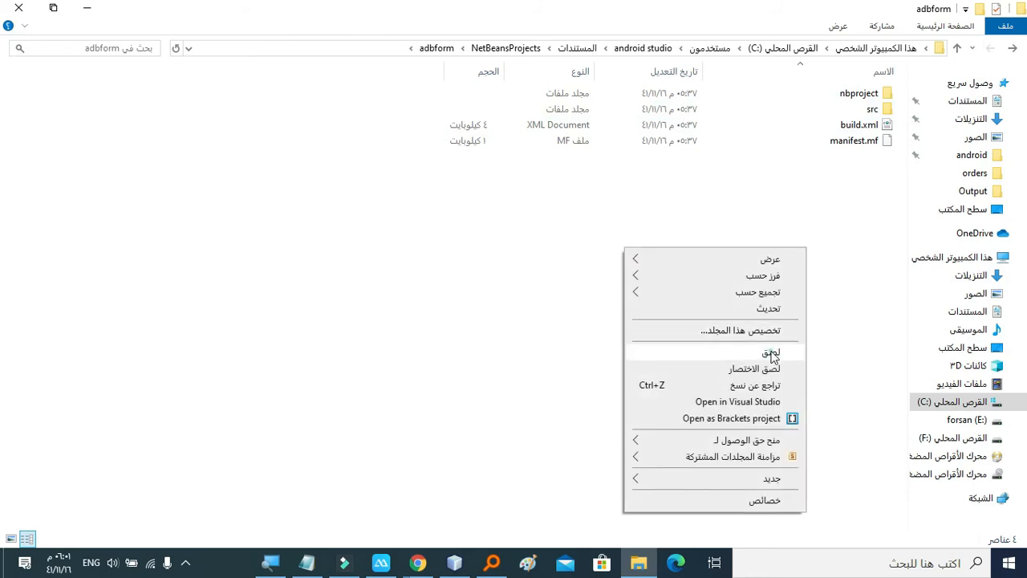
{"action": "left_click", "coordinate": [770, 353]}
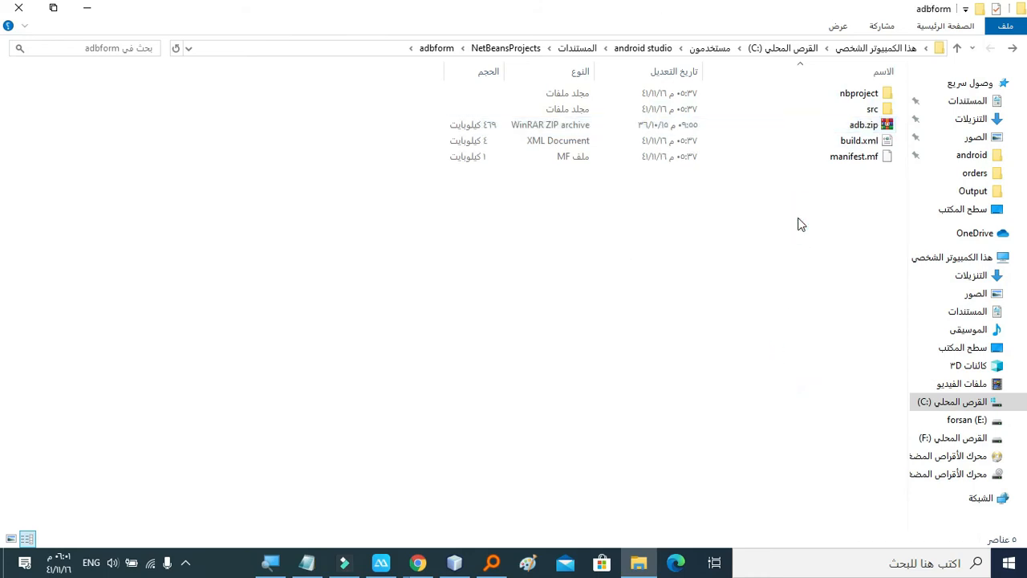
Extract the pasted adb.zip inside the adbform folder
{"action": "left_click", "coordinate": [863, 124]}
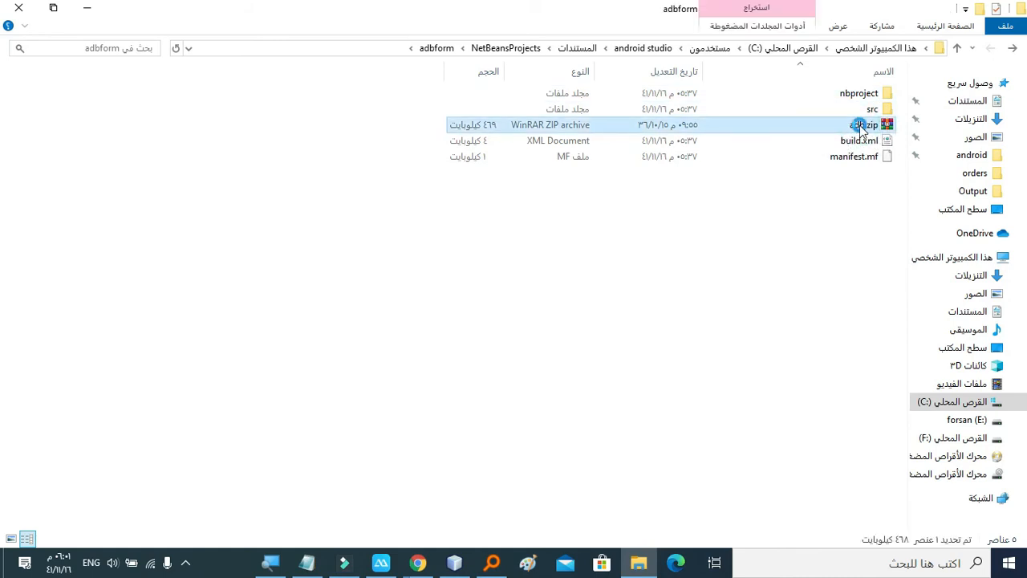
{"action": "right_click", "coordinate": [862, 124]}
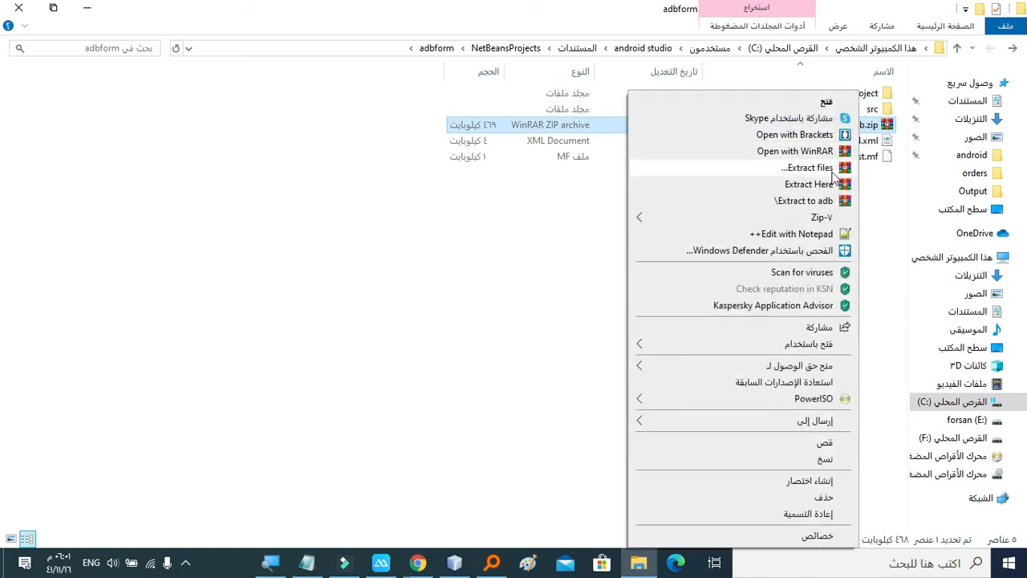
{"action": "mouse_move", "coordinate": [808, 173]}
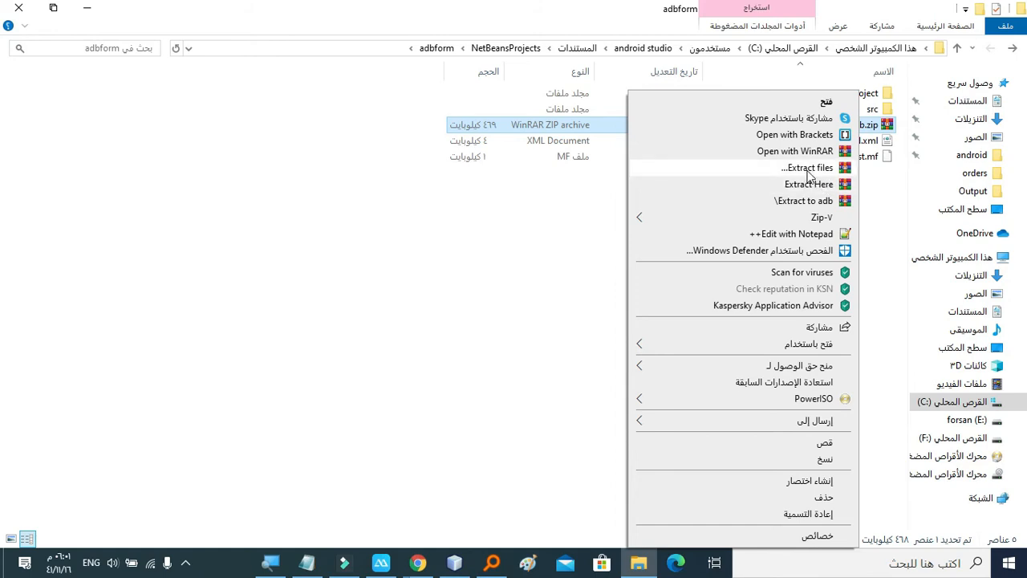
{"action": "left_click", "coordinate": [819, 184]}
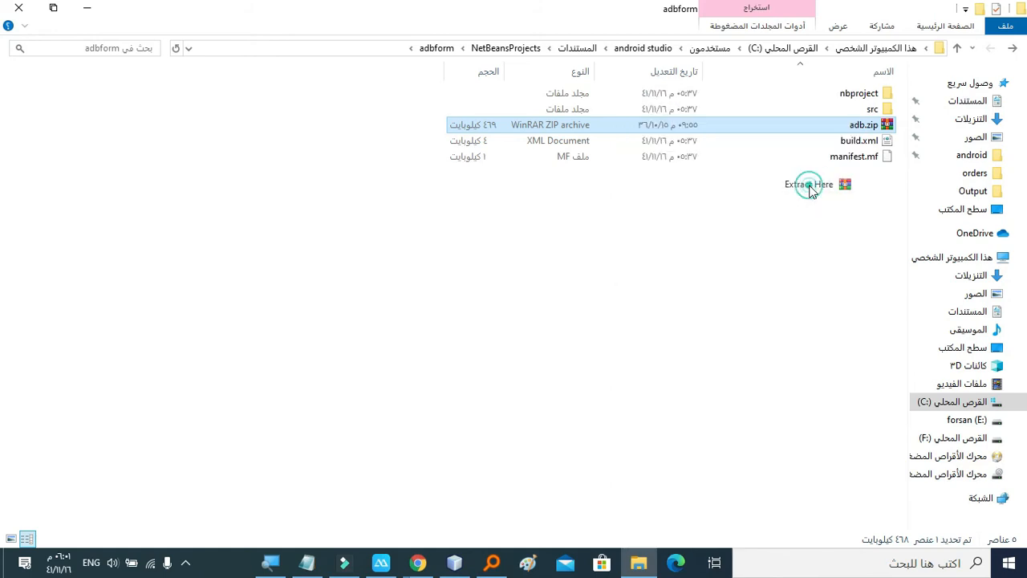
{"action": "left_click", "coordinate": [808, 184]}
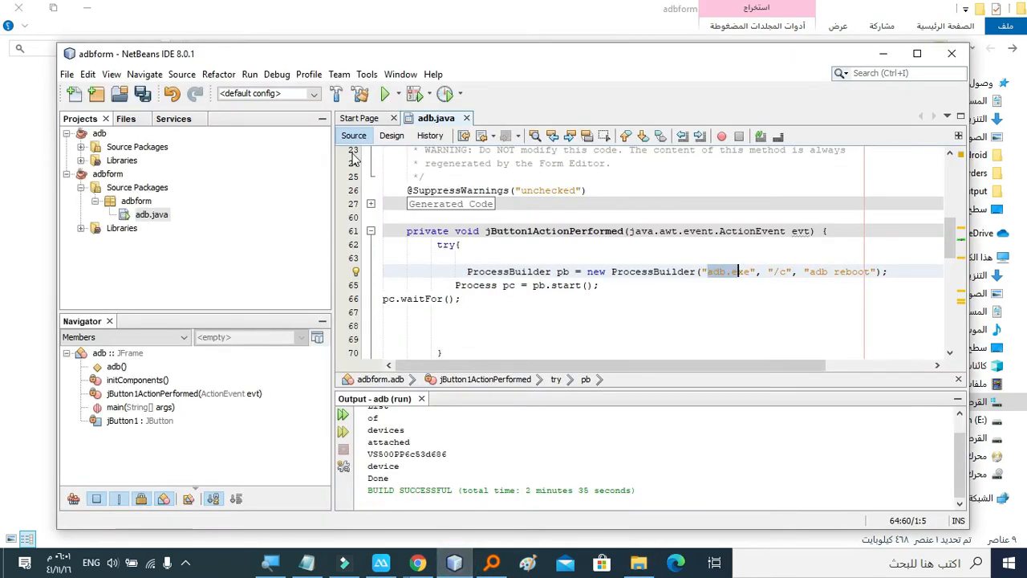
{"action": "mouse_move", "coordinate": [386, 94]}
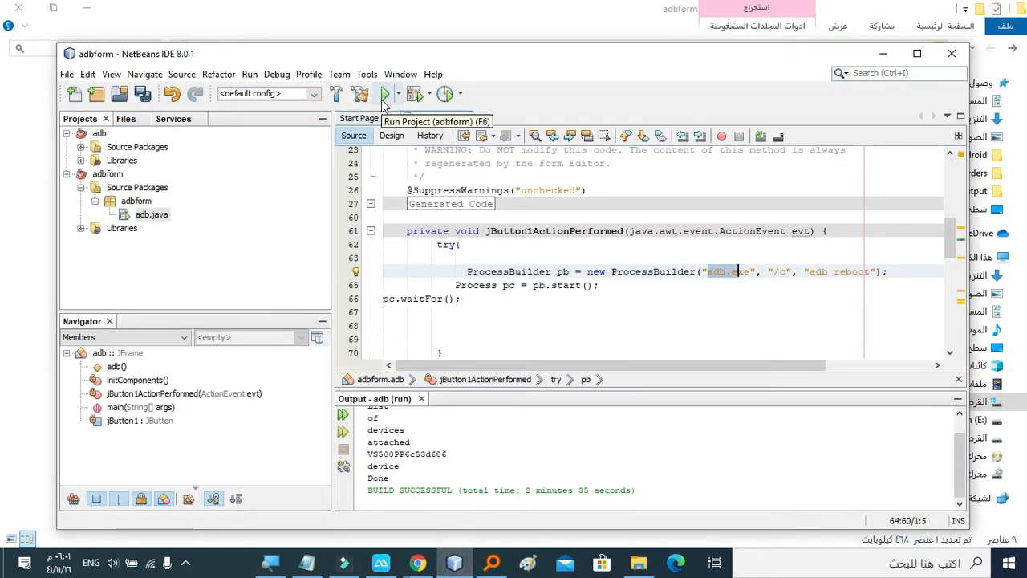
Run adbform with adbform.adb as main class and press the reboot button
{"action": "left_click", "coordinate": [386, 94]}
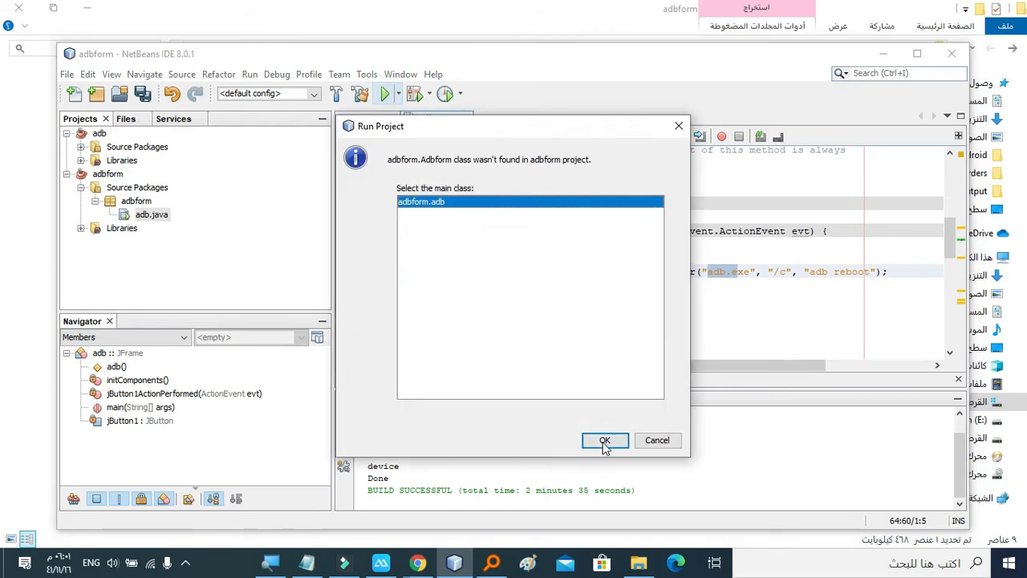
{"action": "left_click", "coordinate": [605, 440]}
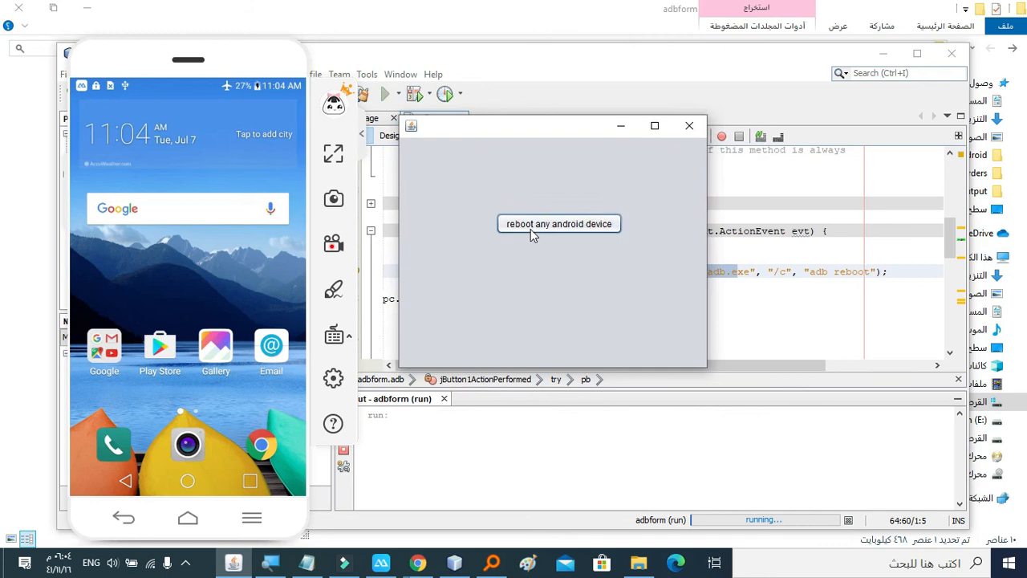
{"action": "mouse_move", "coordinate": [552, 233]}
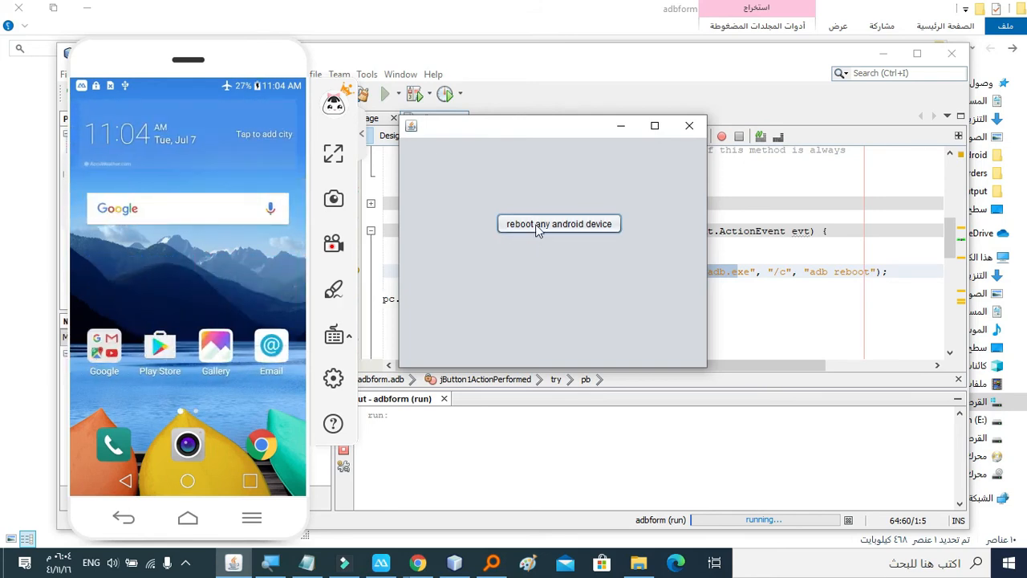
{"action": "left_click", "coordinate": [559, 224]}
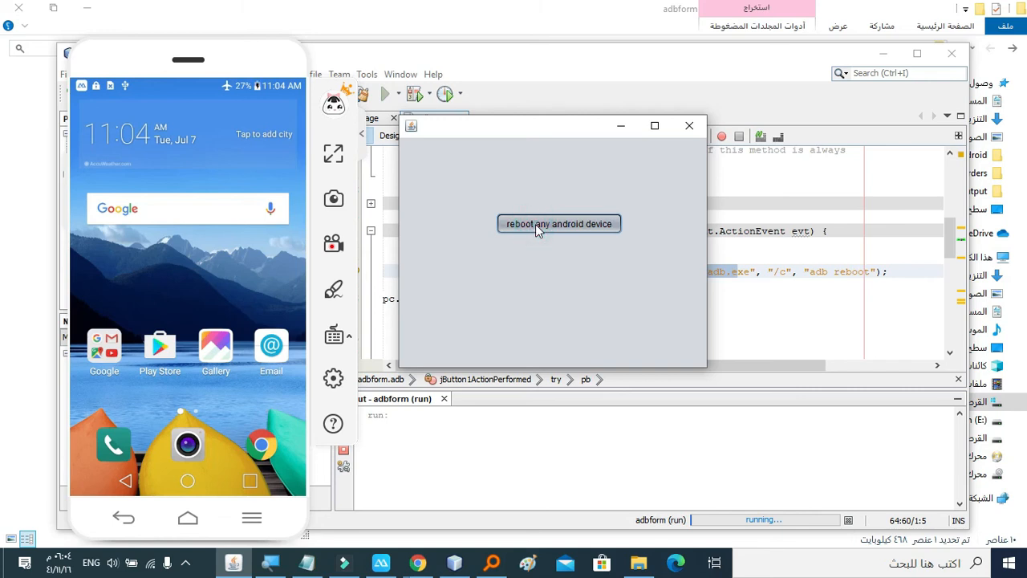
{"action": "mouse_move", "coordinate": [523, 313]}
{"action": "type", "text": "c"}
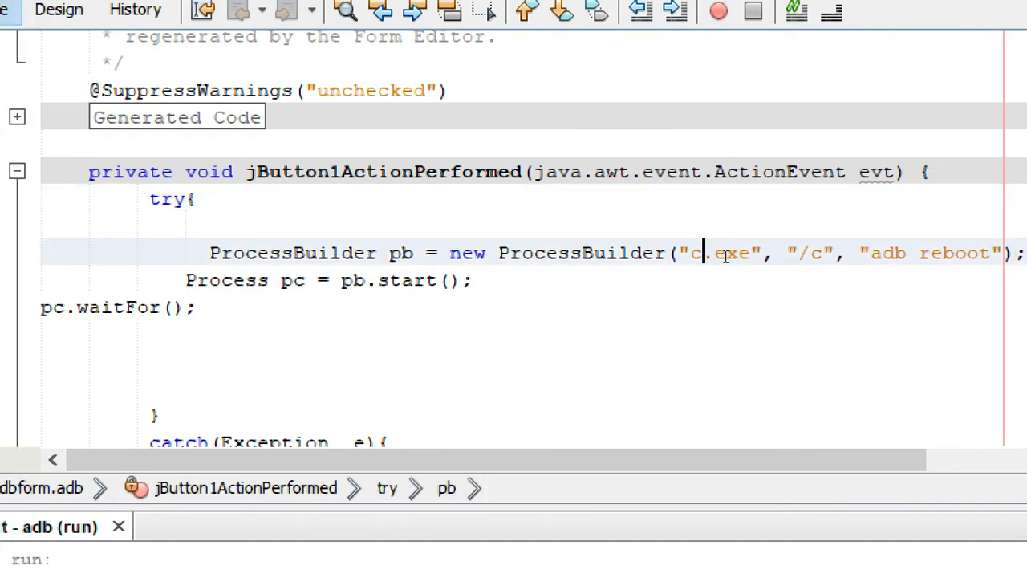
Change the ProcessBuilder command from adb.exe to cmd.exe and bring up the rerun form
{"action": "type", "text": "md"}
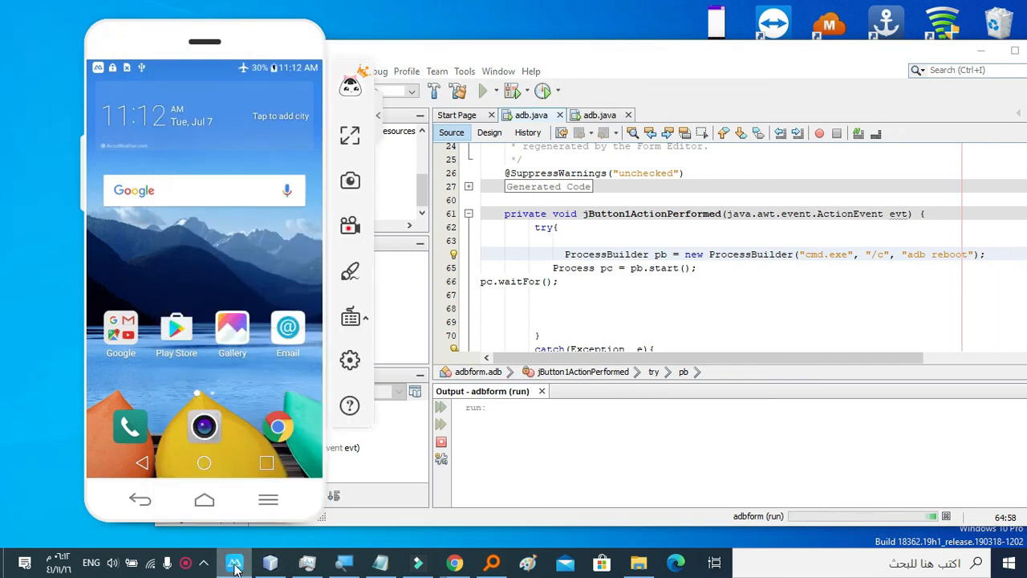
{"action": "left_click", "coordinate": [234, 562]}
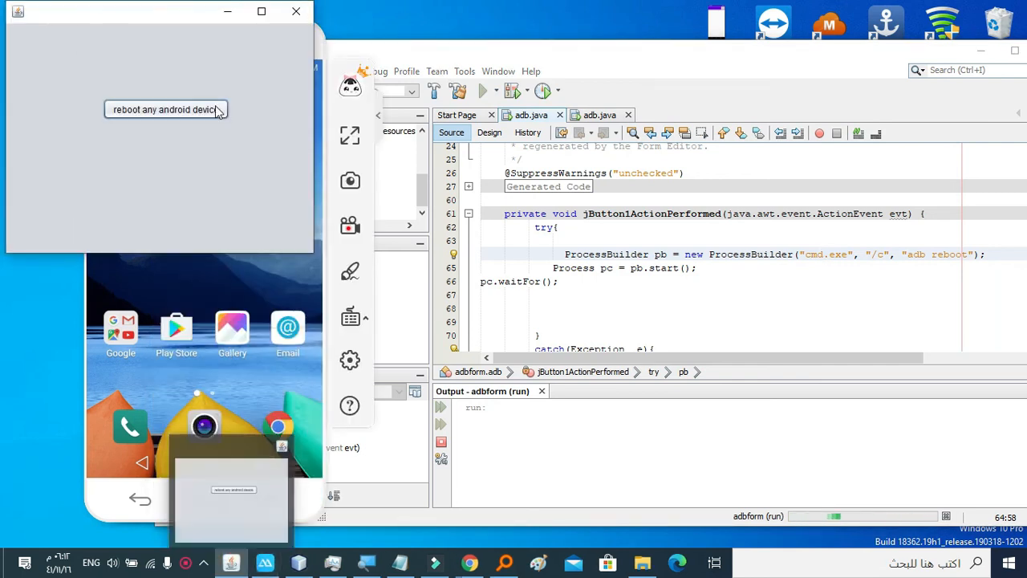